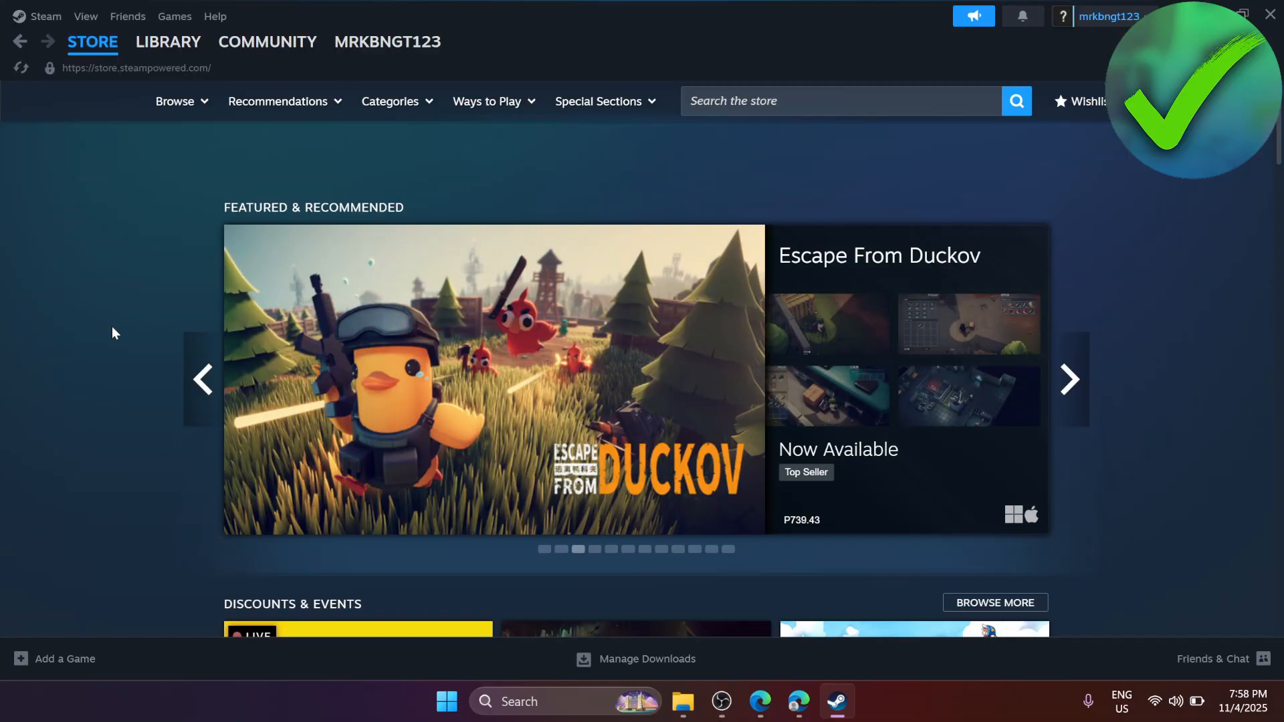
# - Go from the store front page to Steam Support via the client's Help menu
pyautogui.scroll(-3)
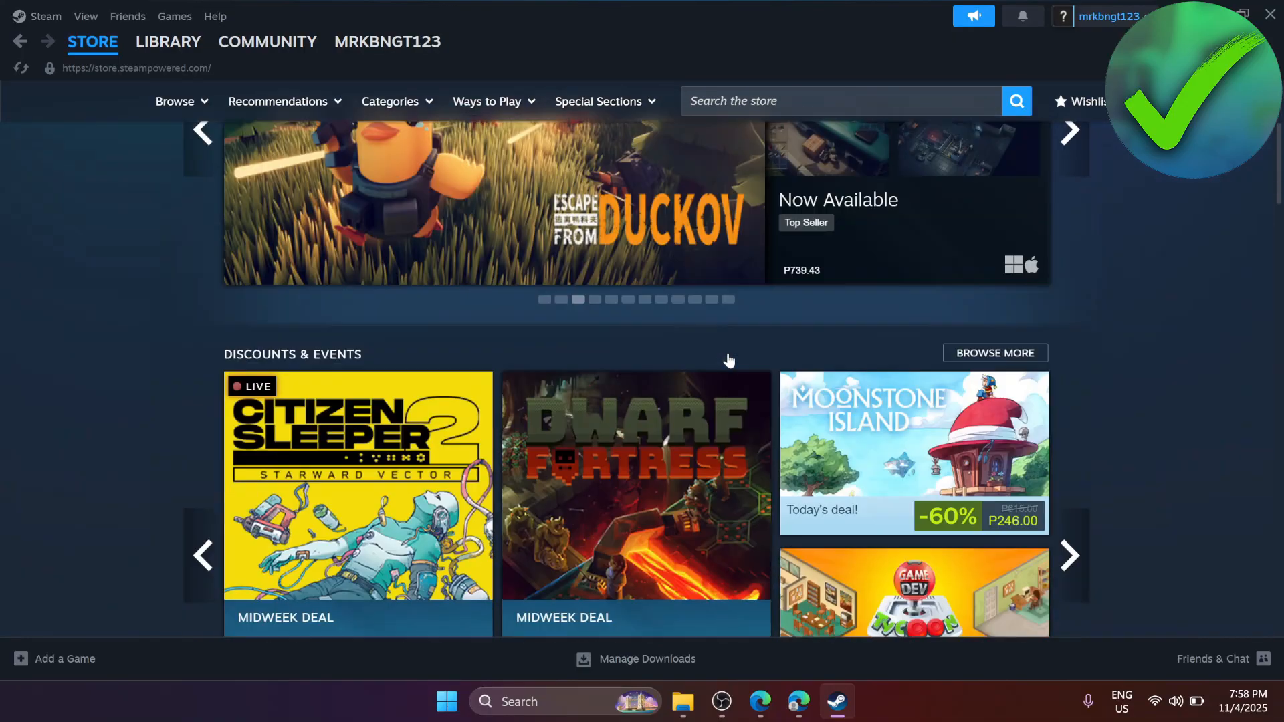
pyautogui.scroll(-3)
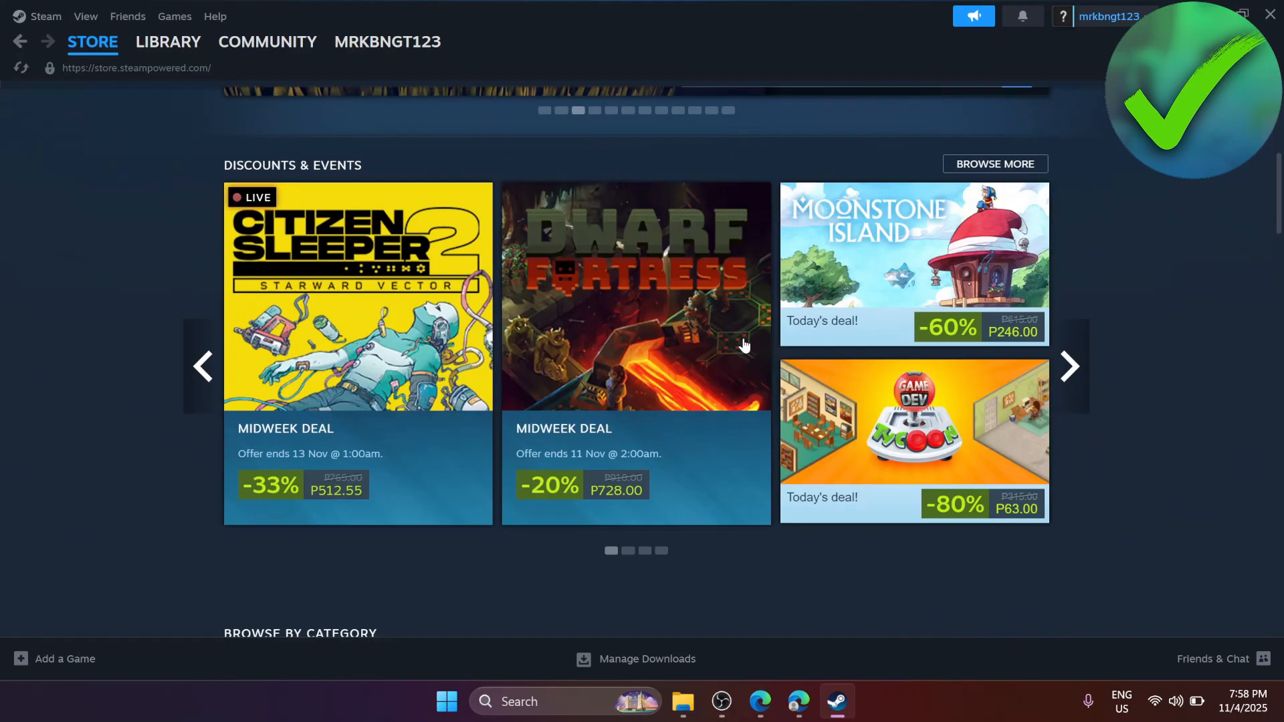
pyautogui.scroll(3)
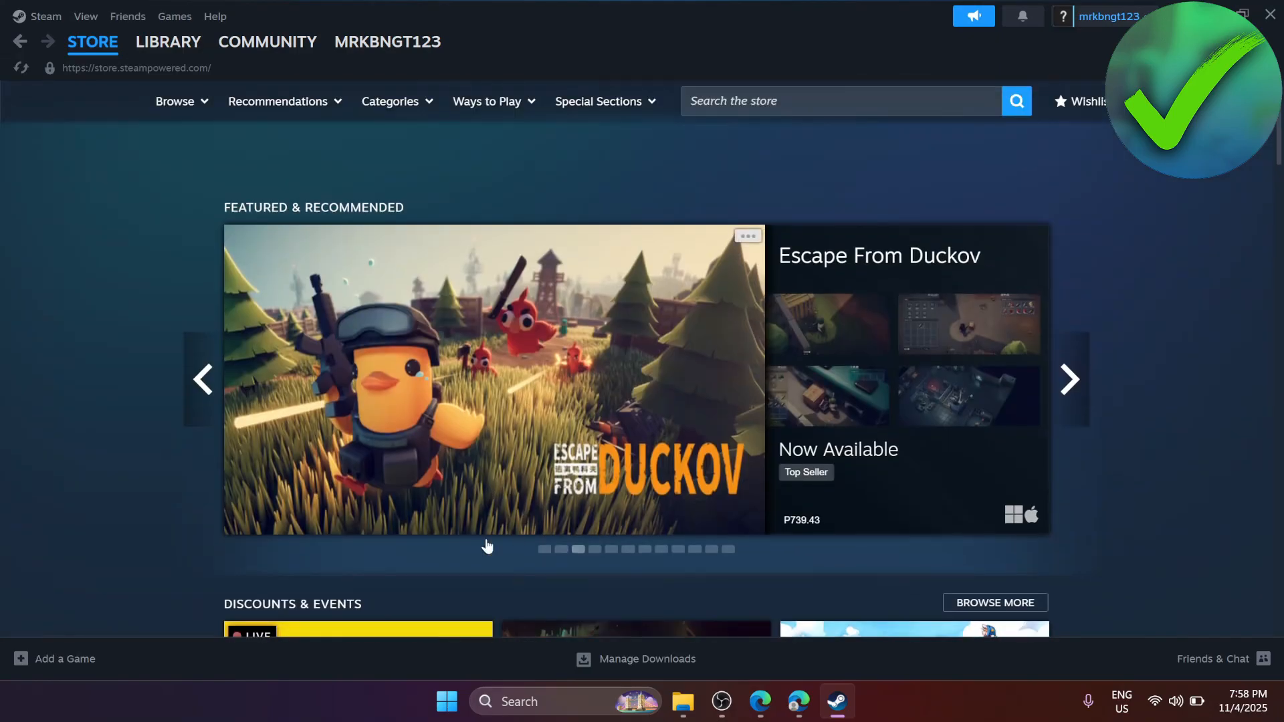
pyautogui.moveTo(484, 191)
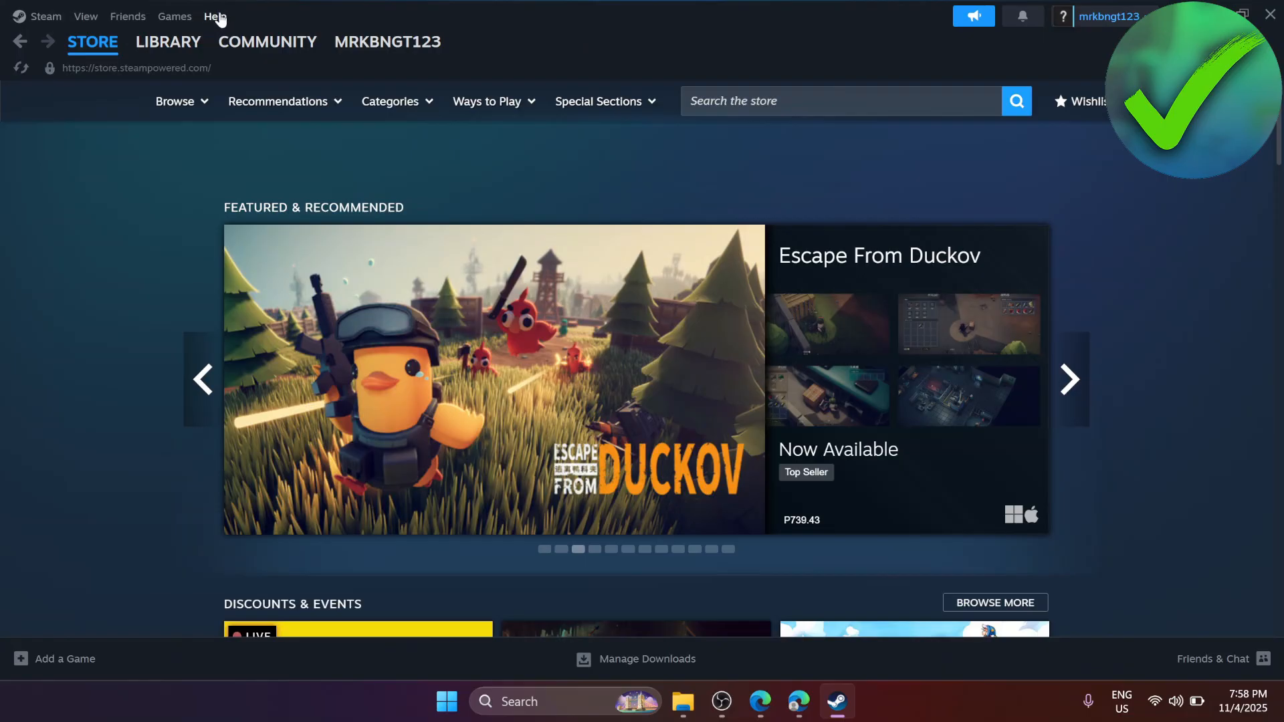
pyautogui.click(214, 16)
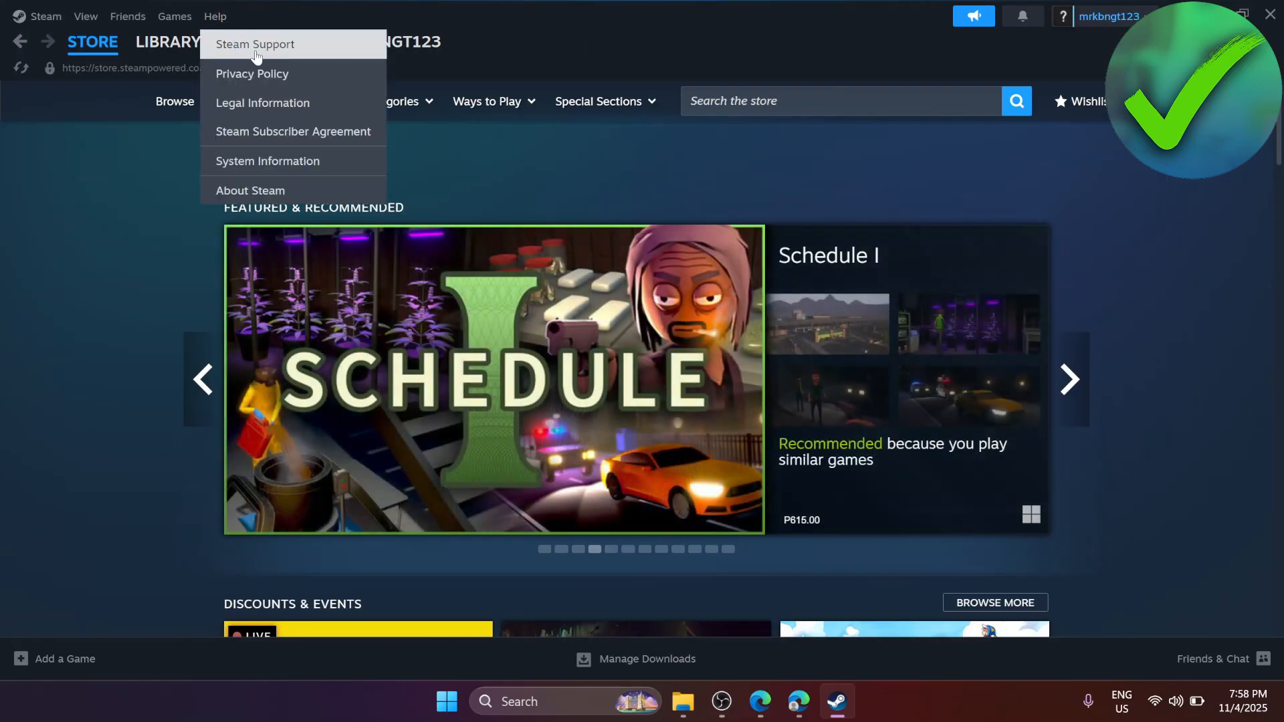
pyautogui.click(256, 44)
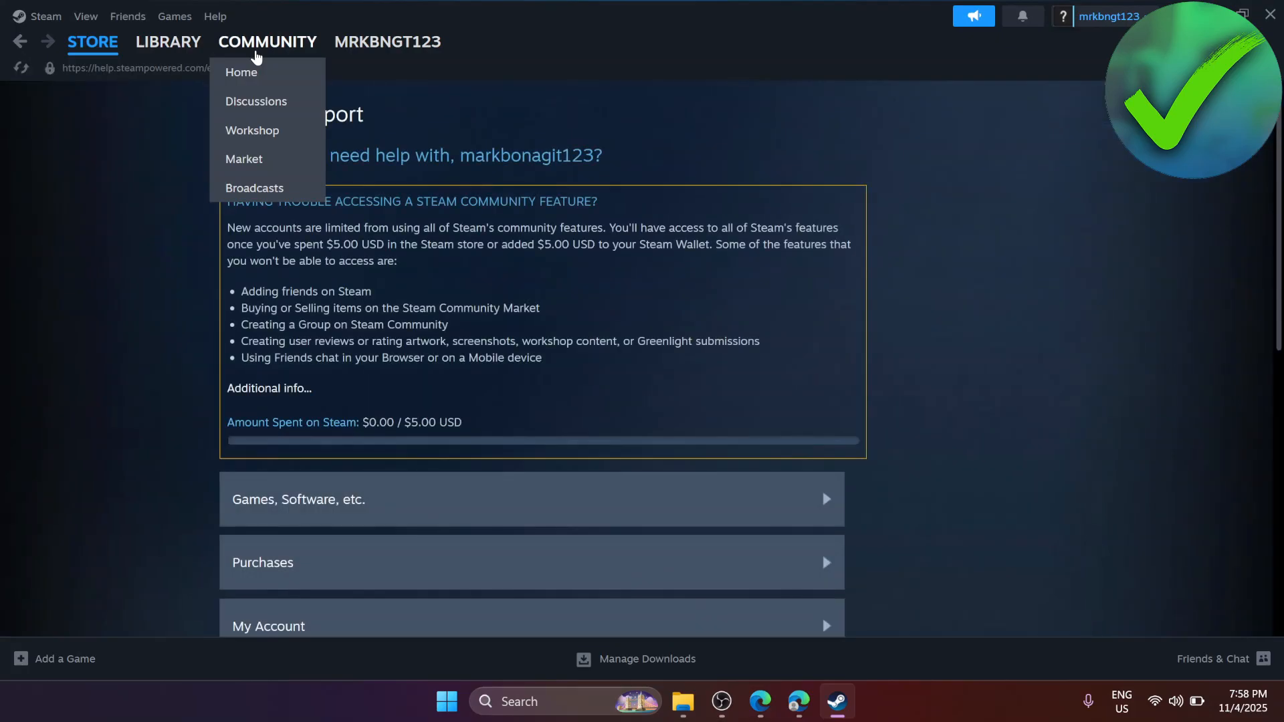
# - Choose the Steam Client topic and select the Offline Mode issue
pyautogui.click(985, 295)
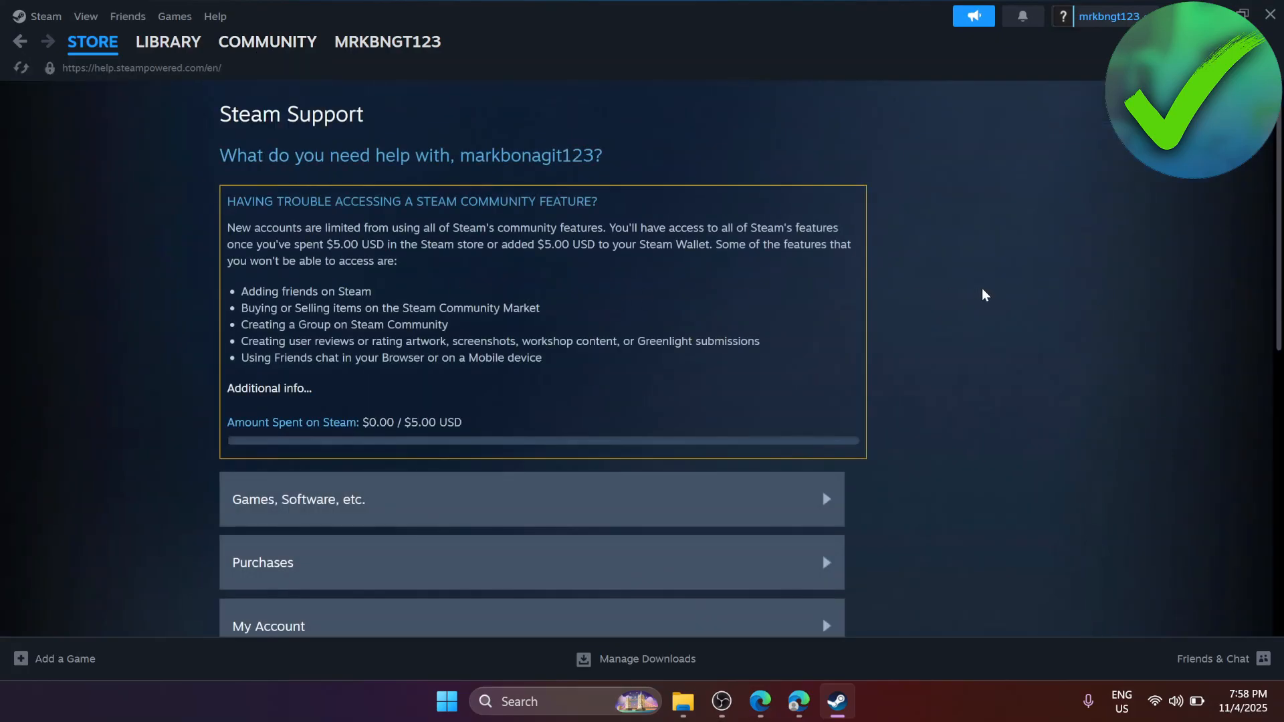
pyautogui.scroll(-3)
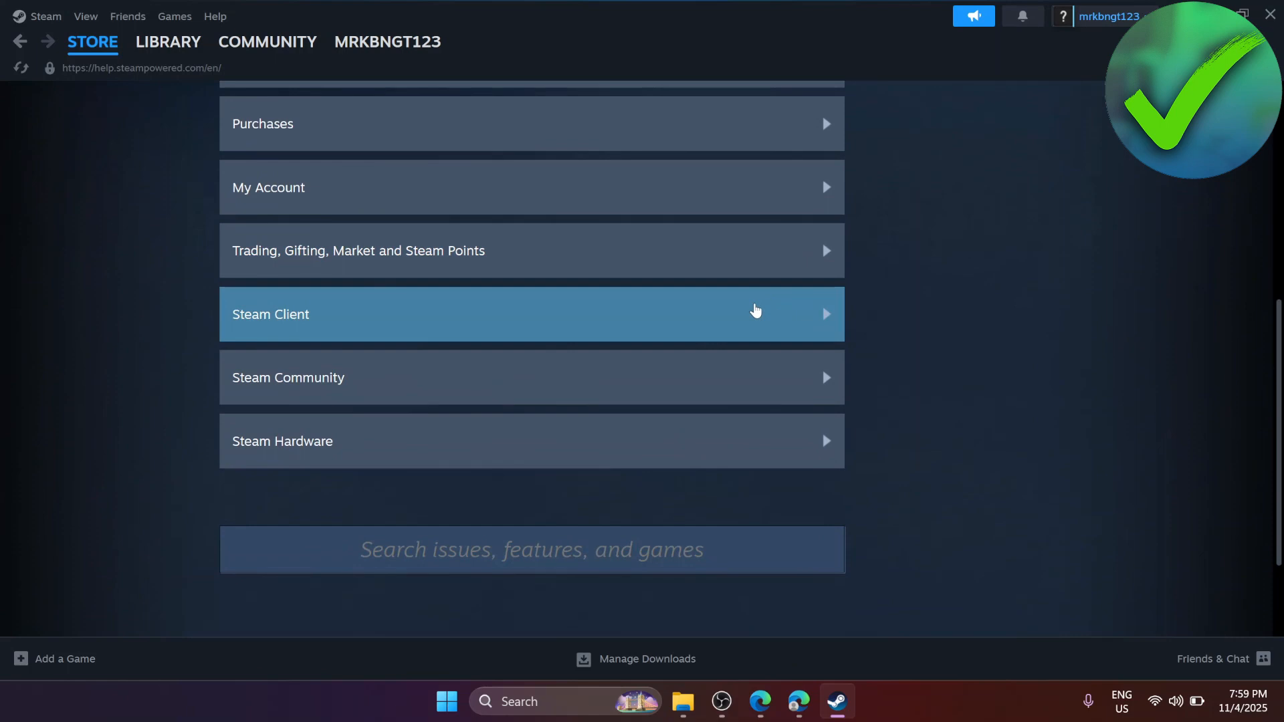
pyautogui.moveTo(548, 331)
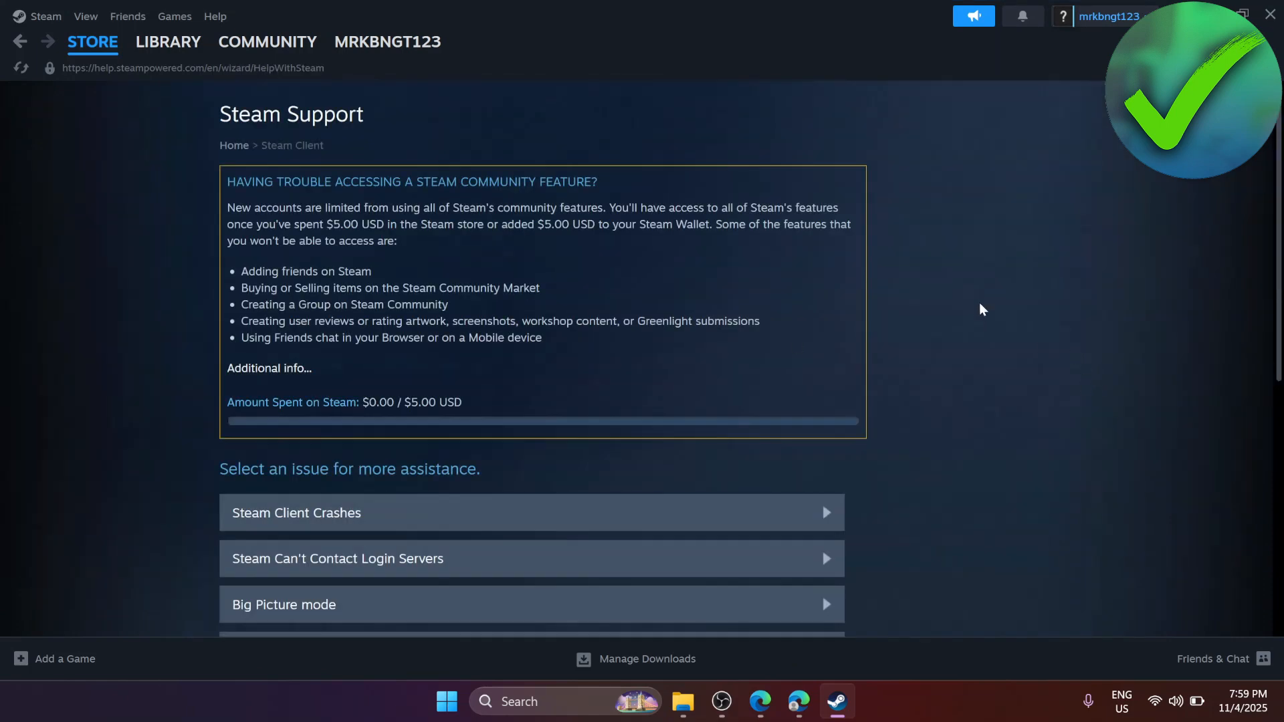
pyautogui.scroll(-3)
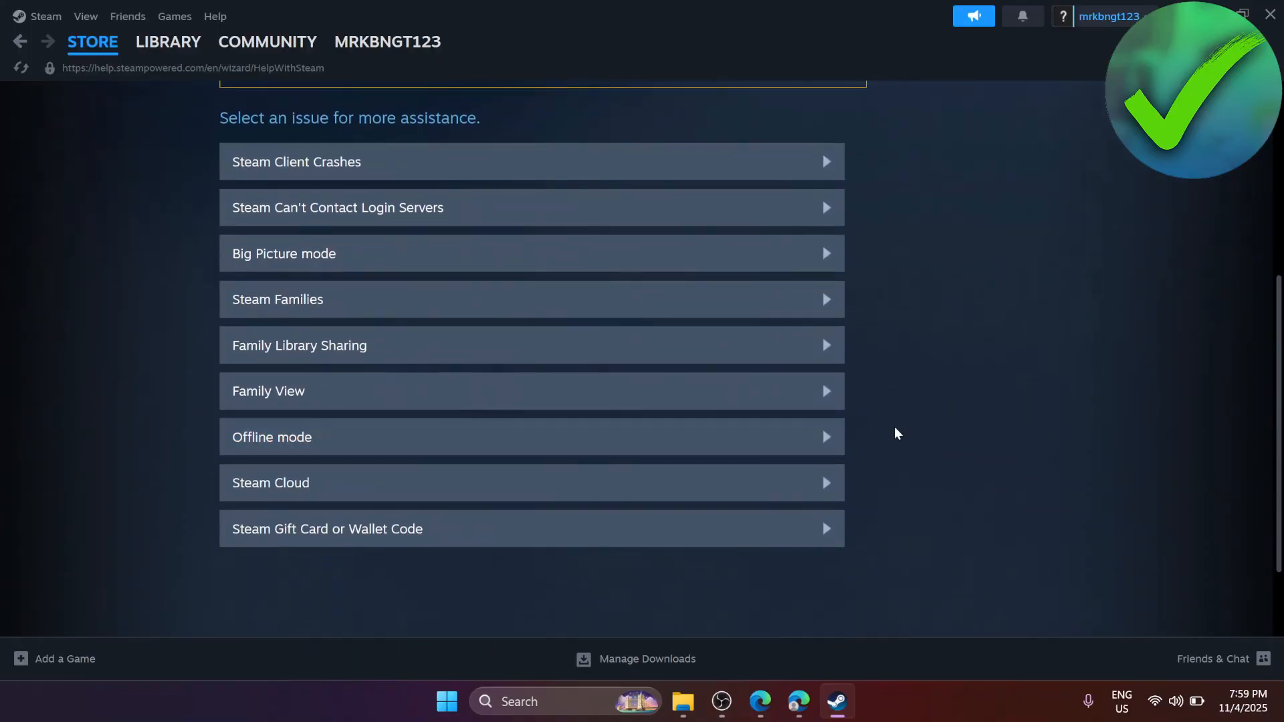
pyautogui.moveTo(637, 436)
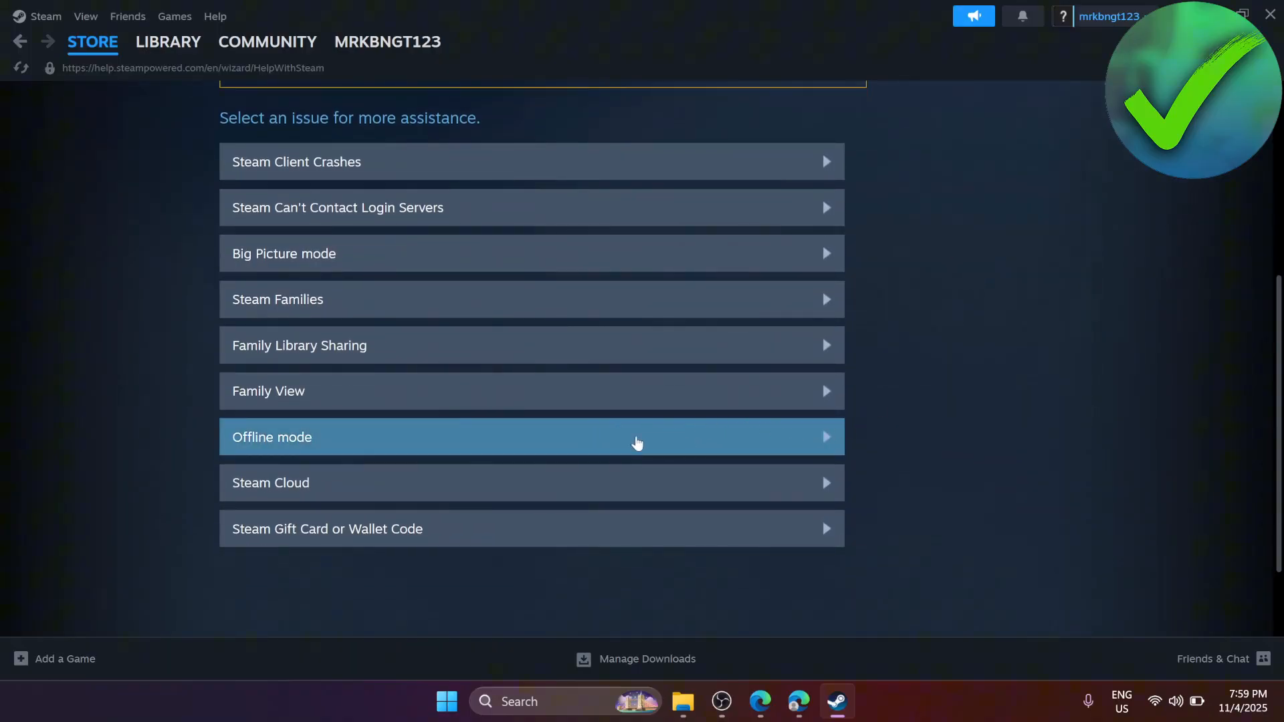
pyautogui.click(531, 436)
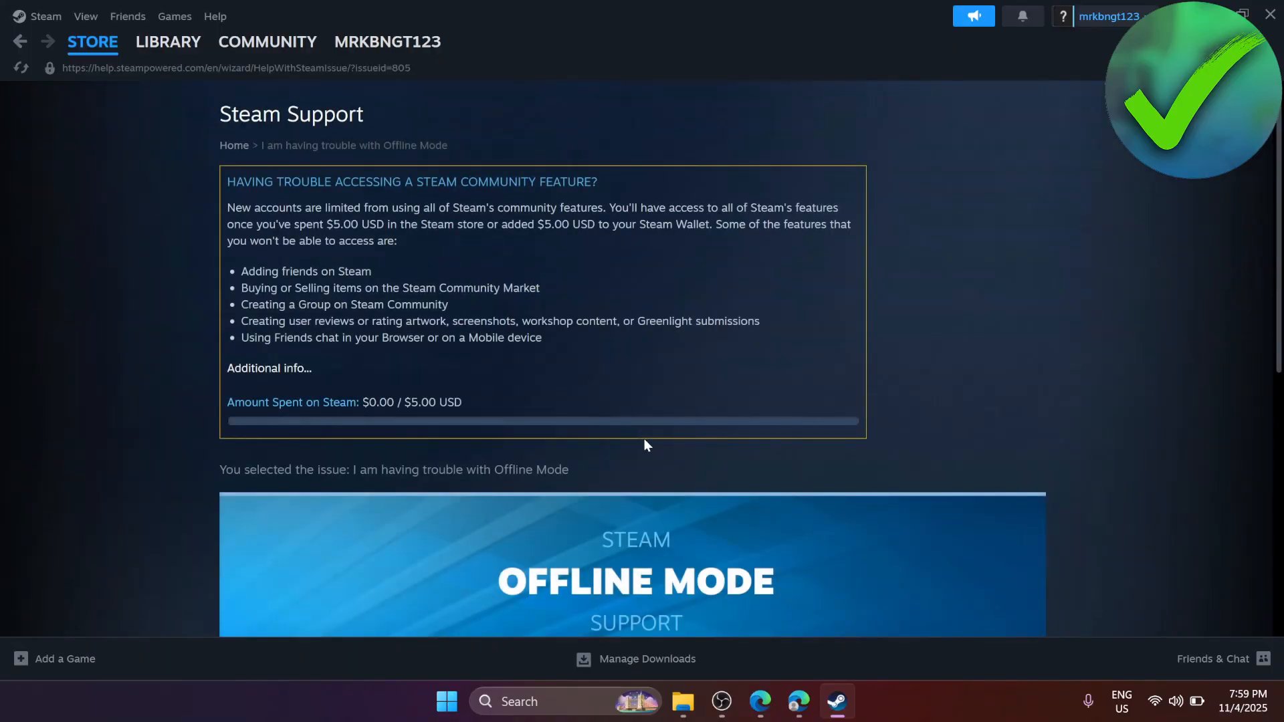
# - Reach the Contact Steam Support form for the Offline Mode issue
pyautogui.scroll(-3)
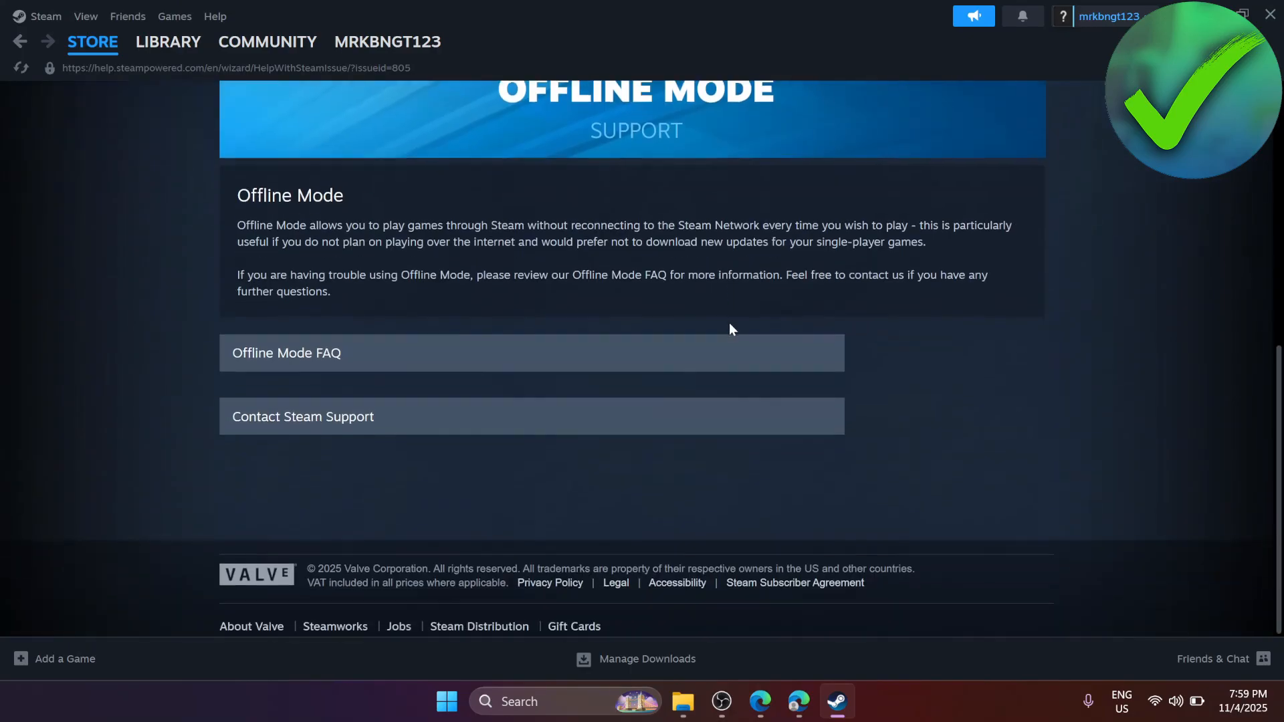
pyautogui.moveTo(290, 433)
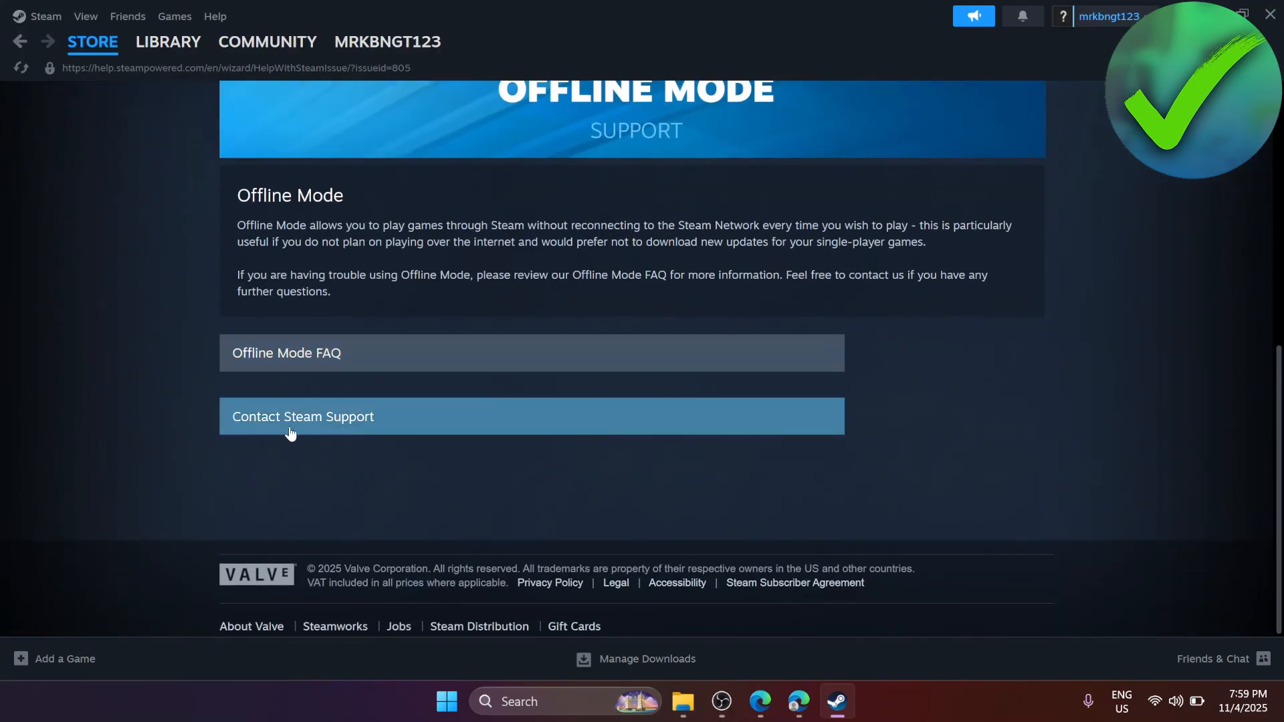
pyautogui.click(302, 416)
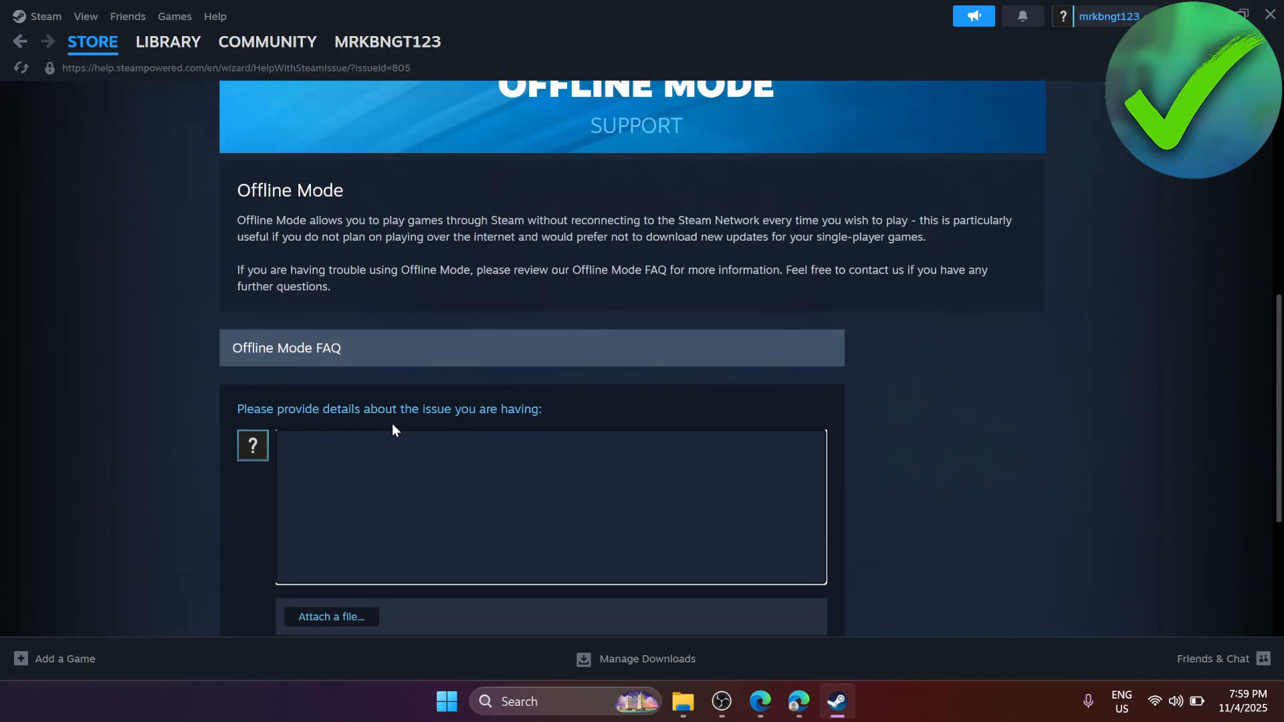
# - Write the linked-accounts message in the details box and send the request, getting reference code HT-6C4J-BWTT-D3K9
pyautogui.moveTo(312, 410); pyautogui.dragTo(531, 409)
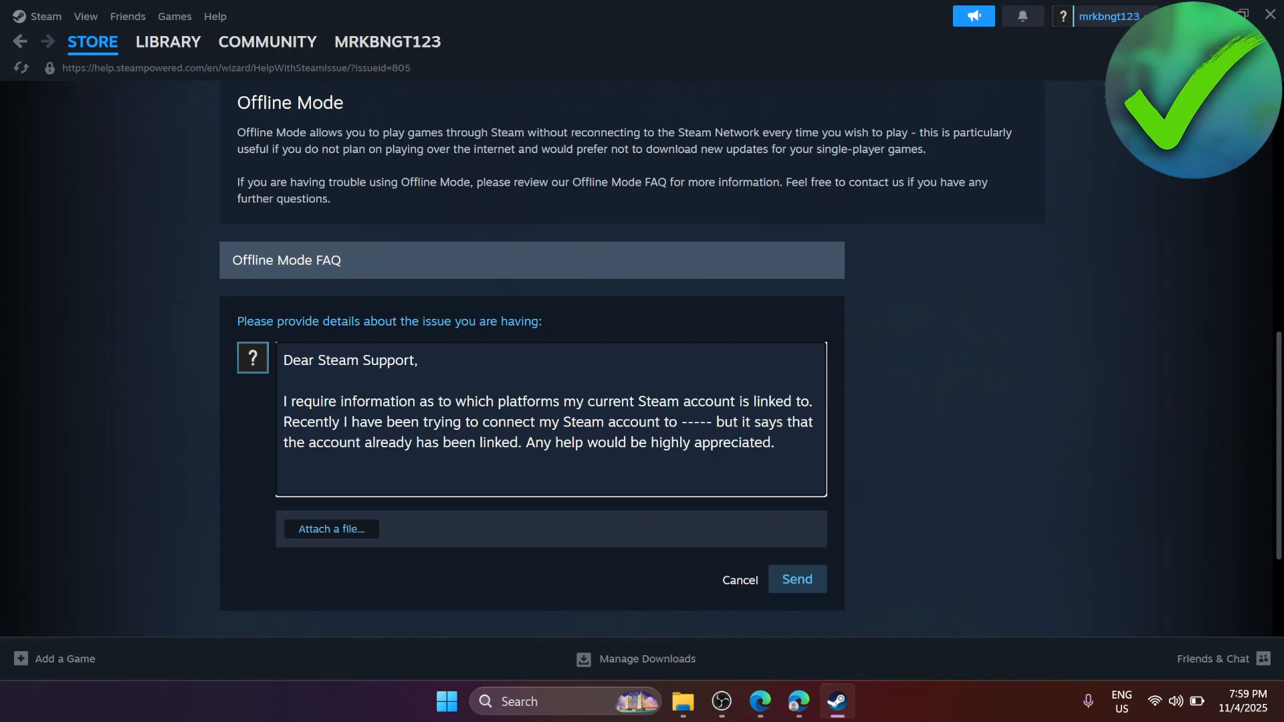
pyautogui.doubleClick(696, 422)
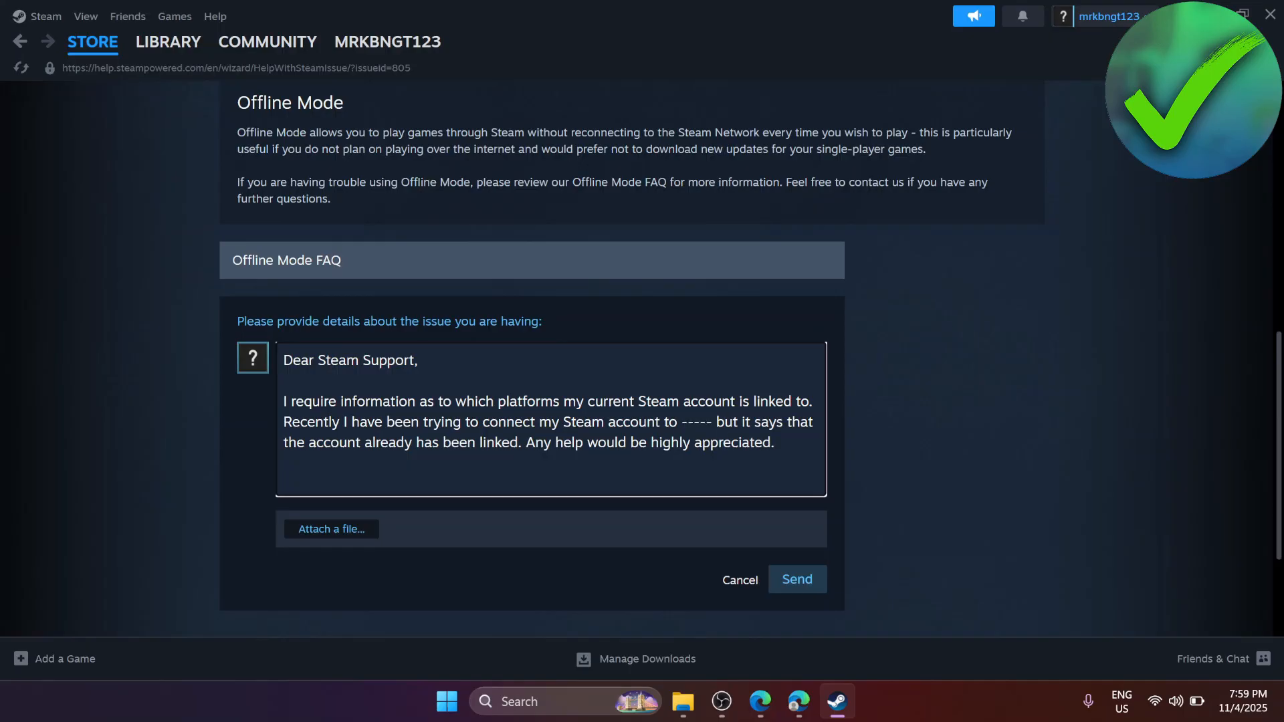
pyautogui.scroll(-3)
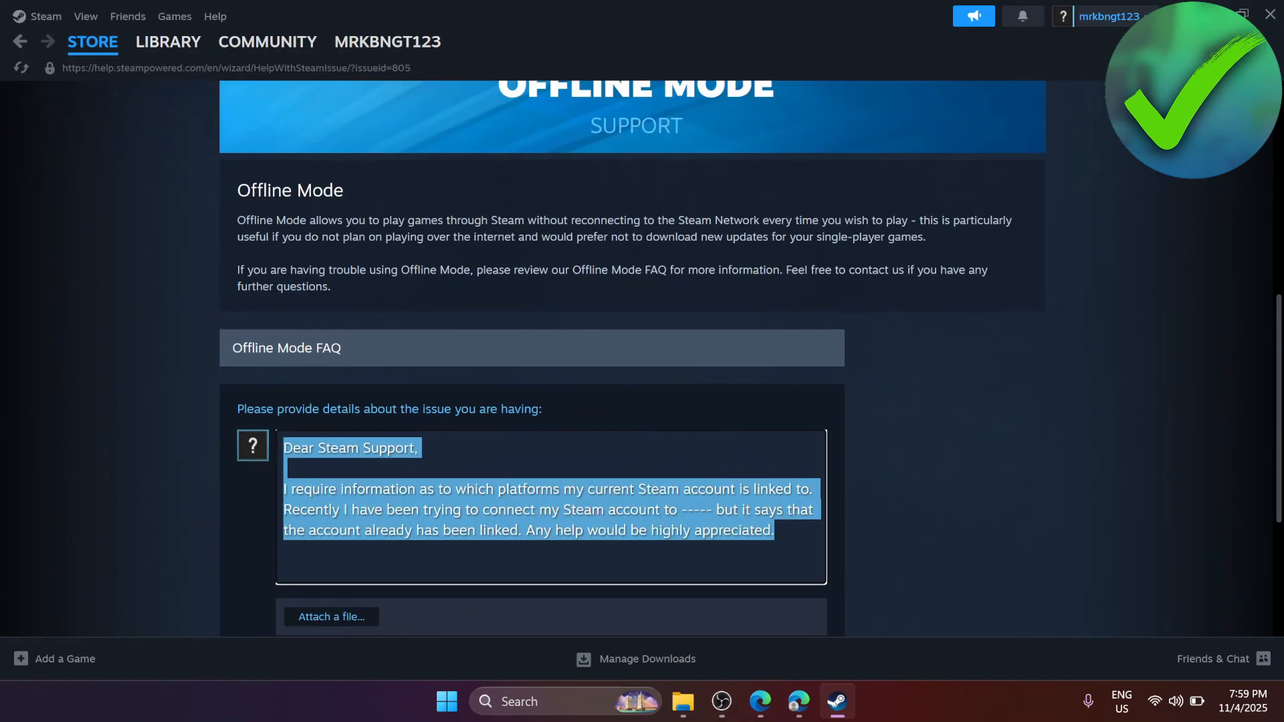
pyautogui.scroll(-3)
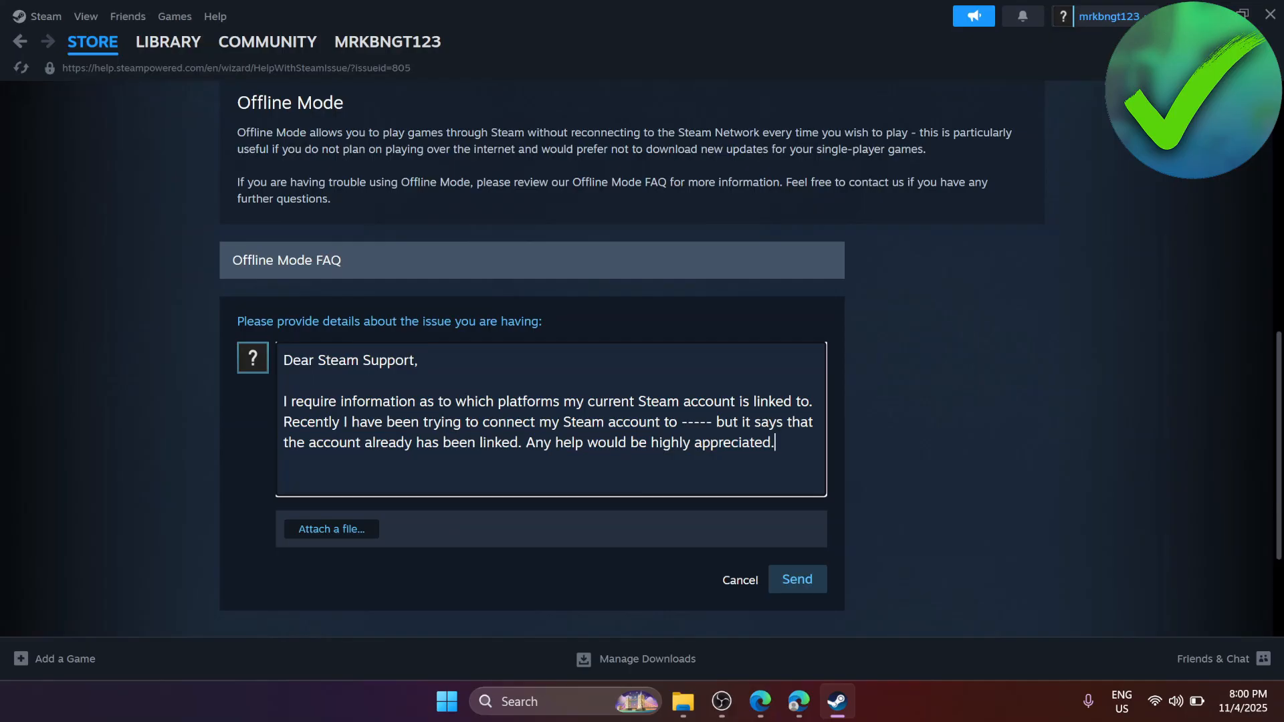
pyautogui.click(794, 579)
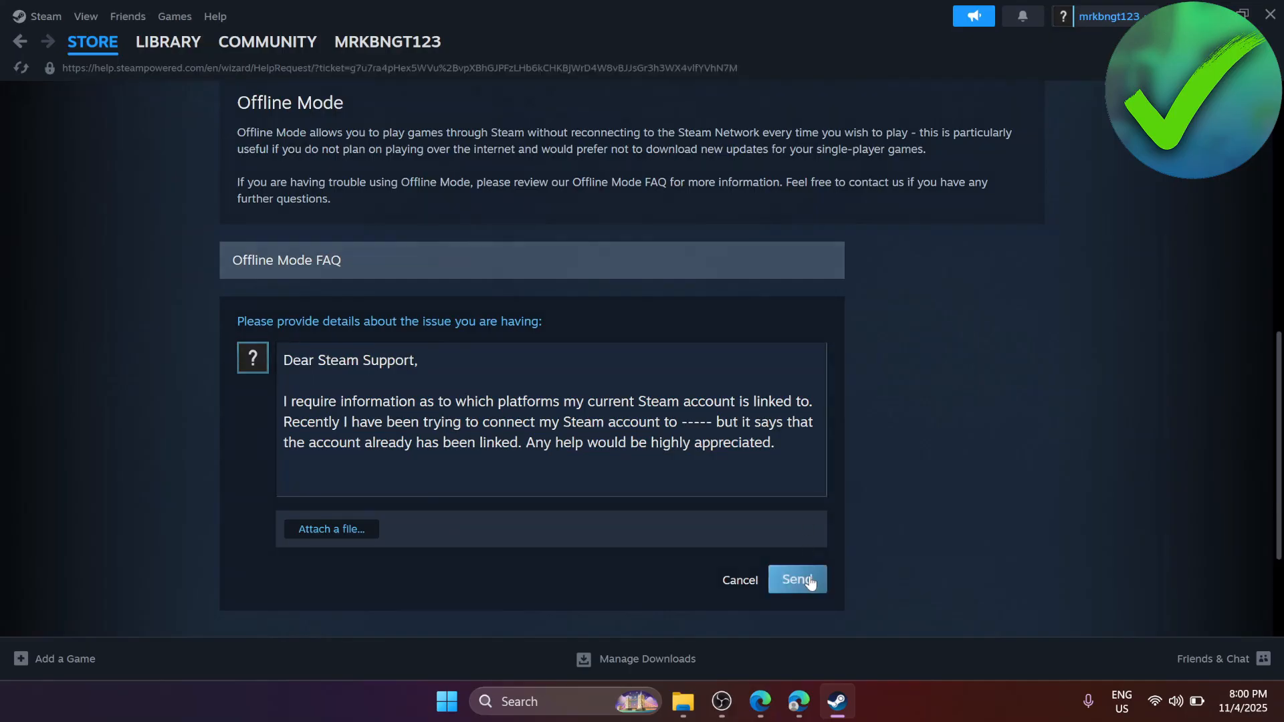
pyautogui.click(794, 579)
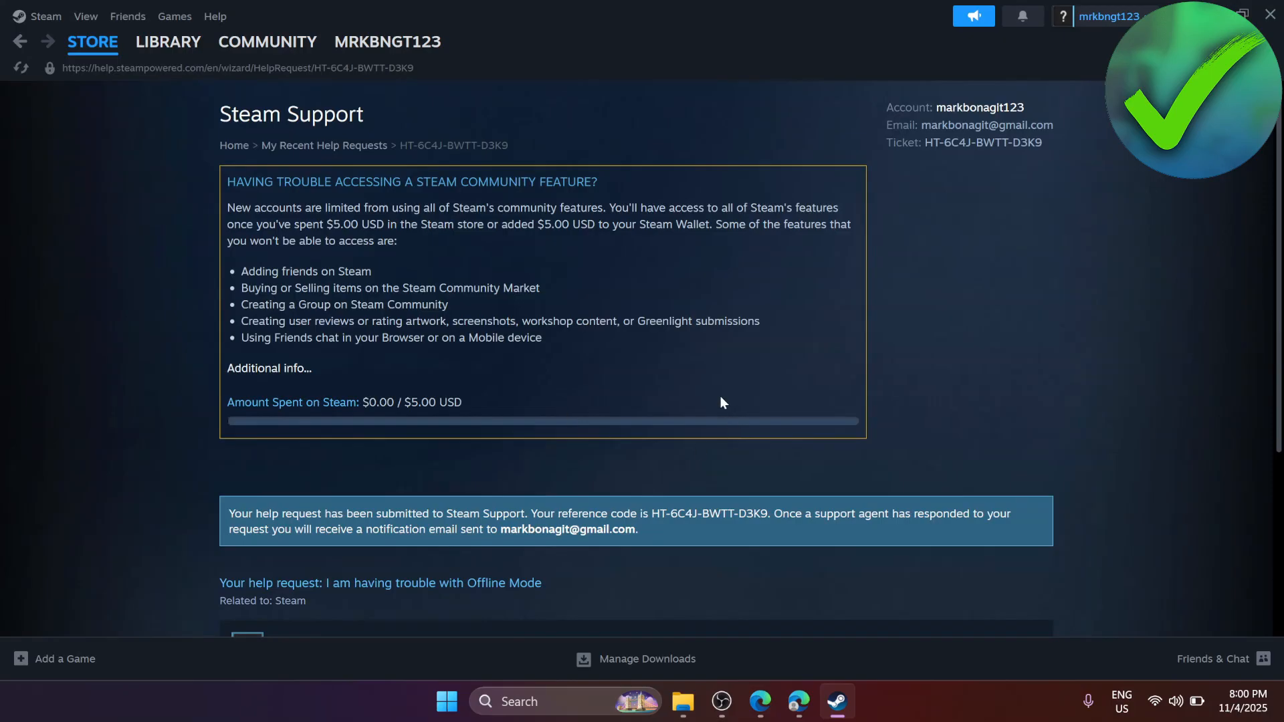
pyautogui.moveTo(228, 513); pyautogui.dragTo(471, 513)
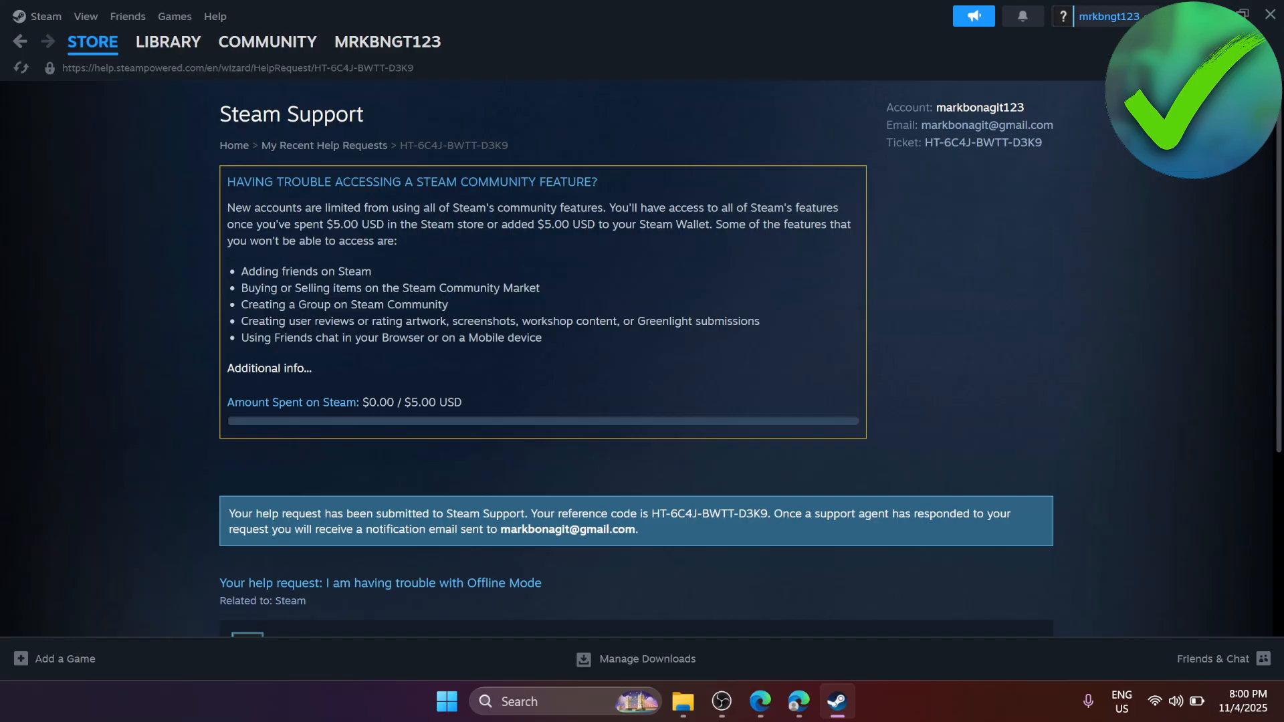
pyautogui.moveTo(617, 478)
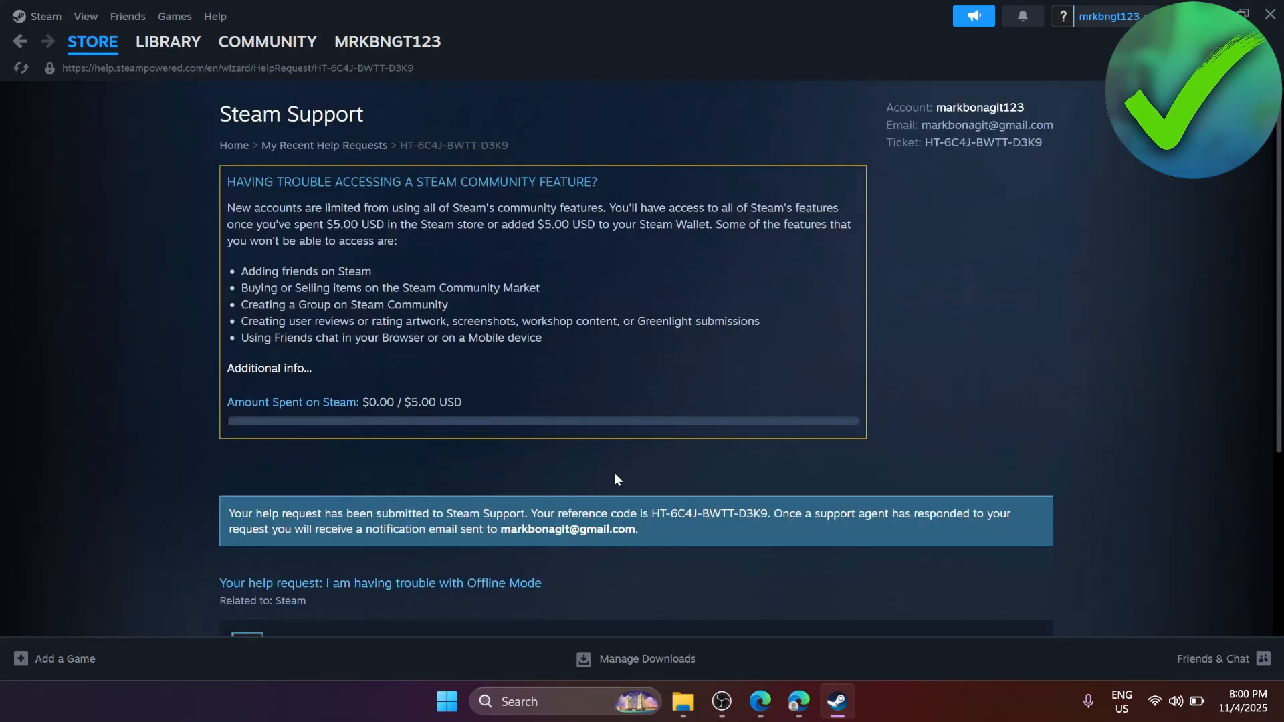
pyautogui.moveTo(622, 476)
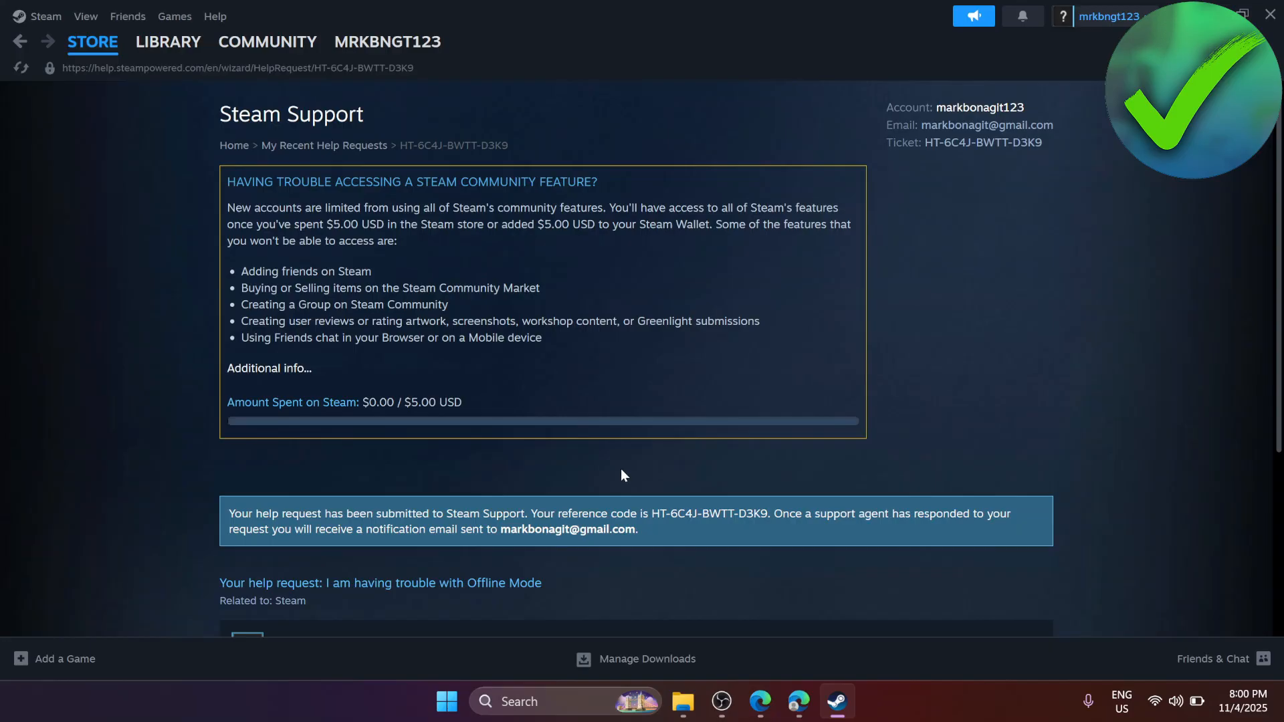
pyautogui.moveTo(668, 479)
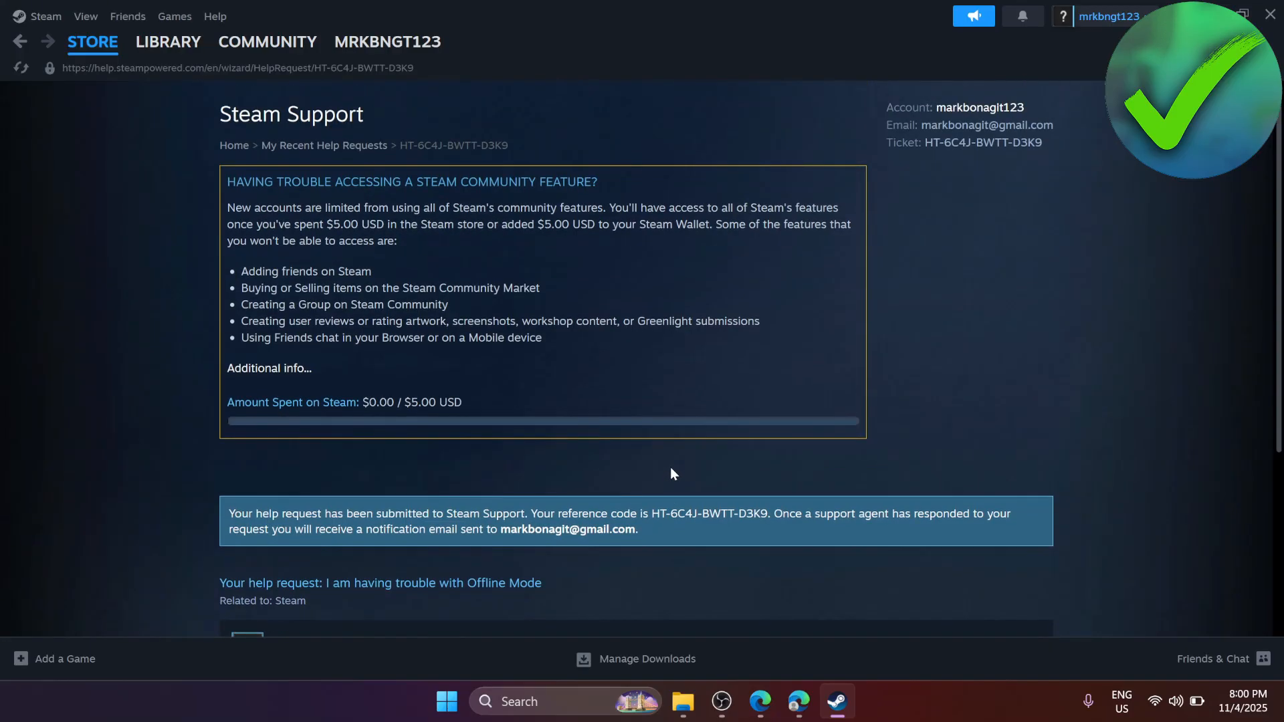
pyautogui.moveTo(829, 389)
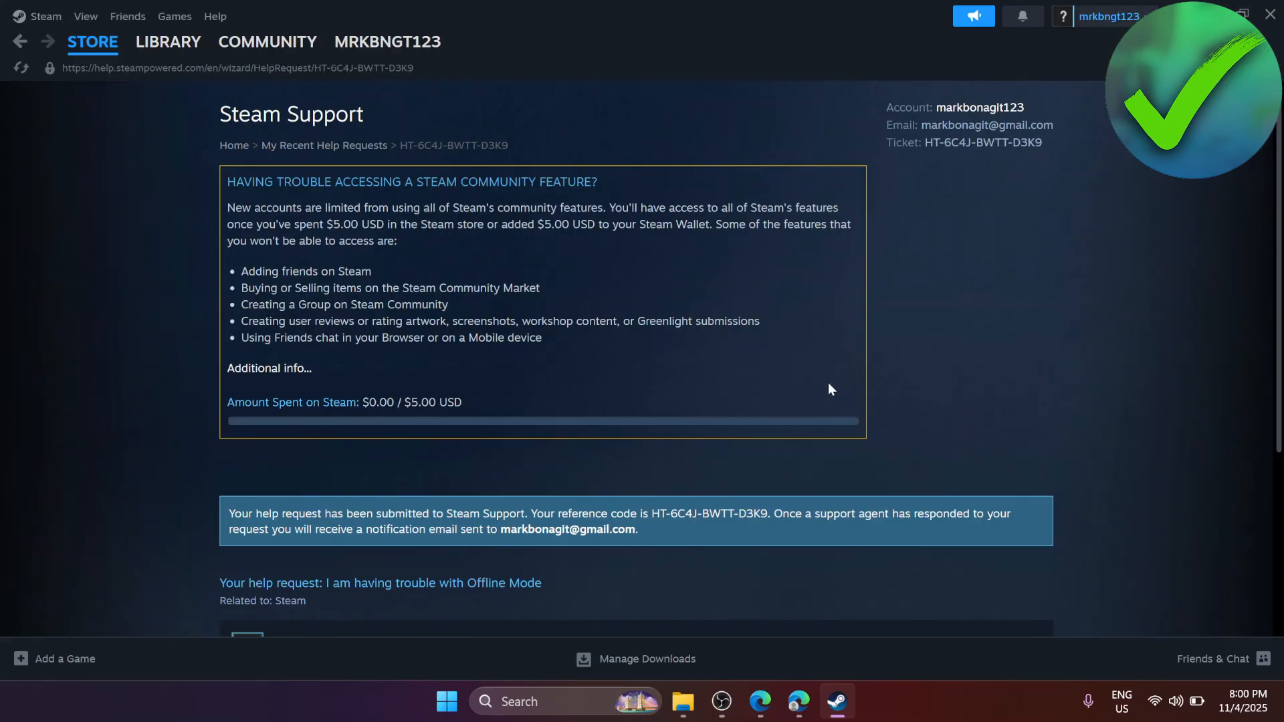